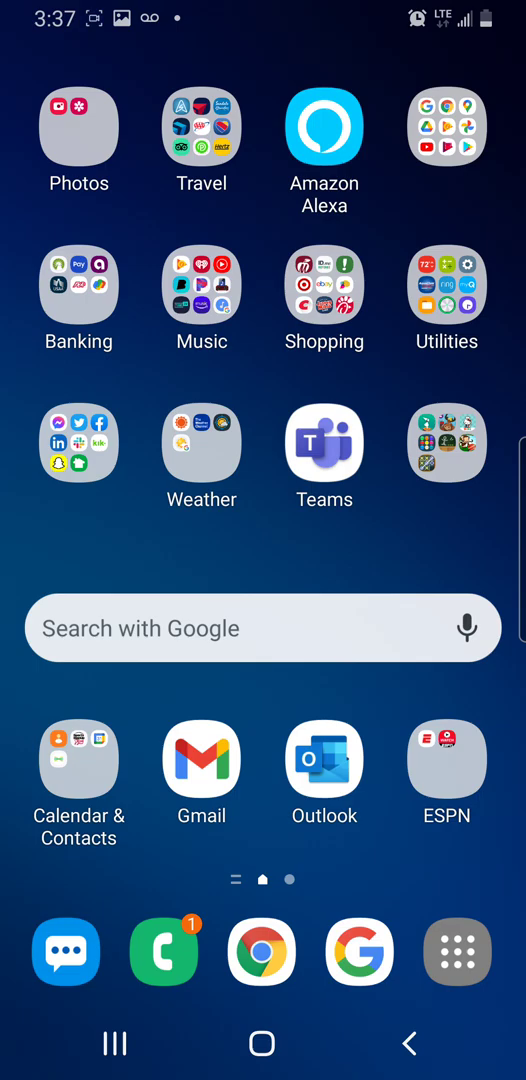
- Launch Settings from the Utilities folder and browse its main menu
click(446, 286)
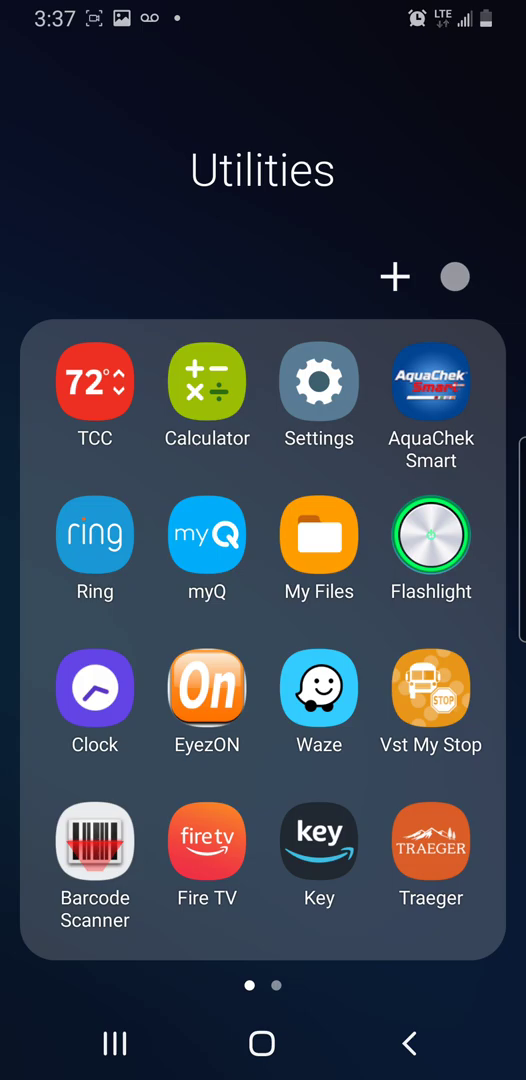
click(318, 385)
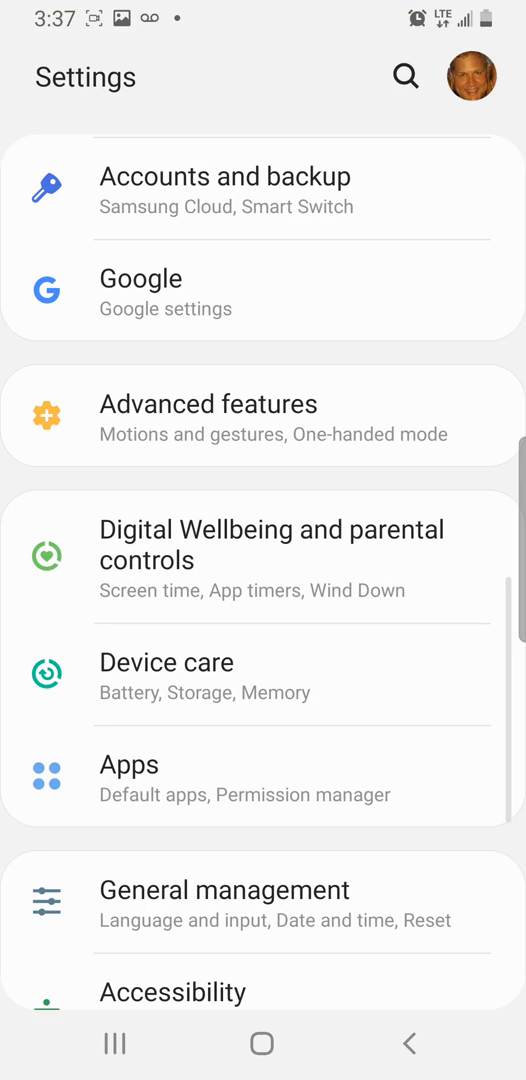
scroll(down, 3)
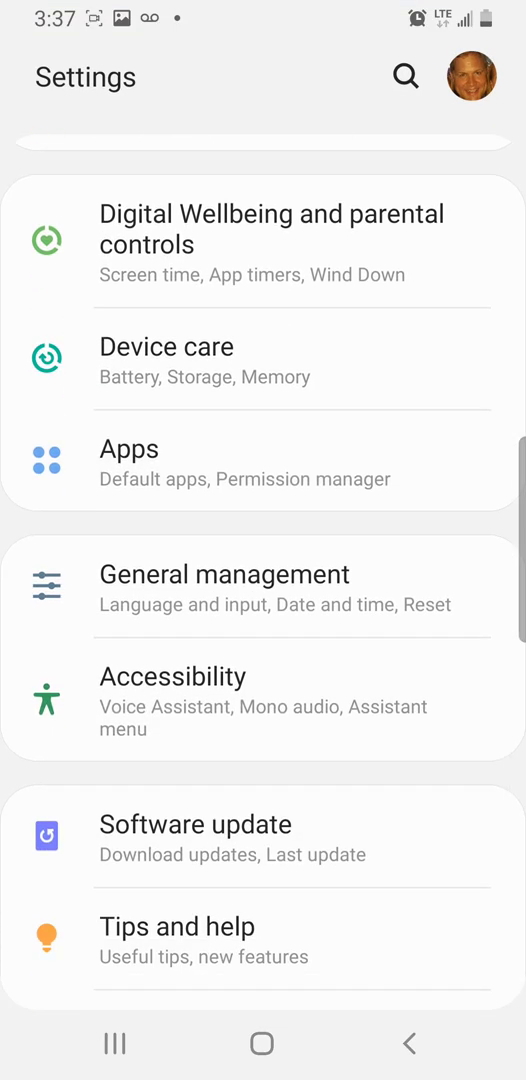
scroll(up, 3)
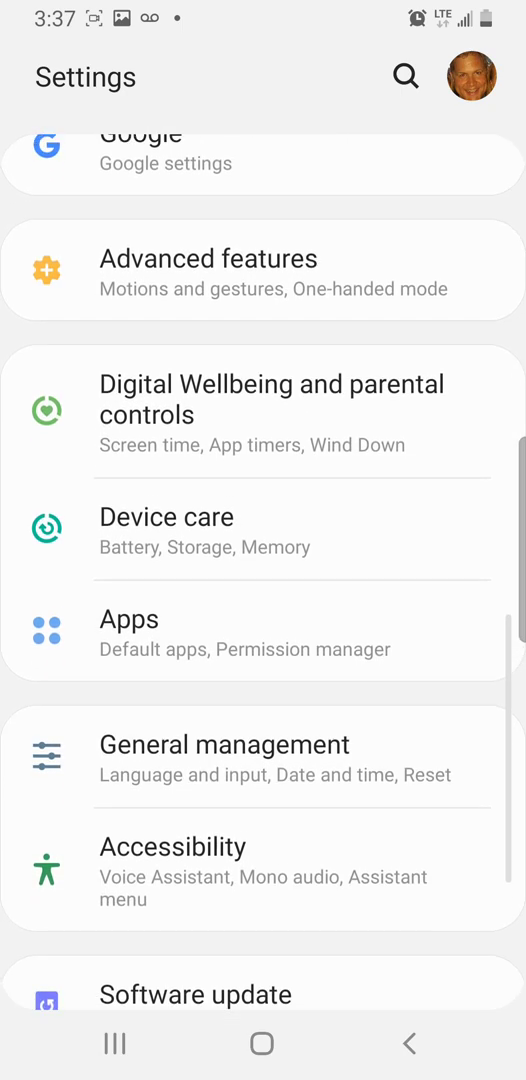
- Scroll the Apps list to Voicemail and open its App info page
click(129, 618)
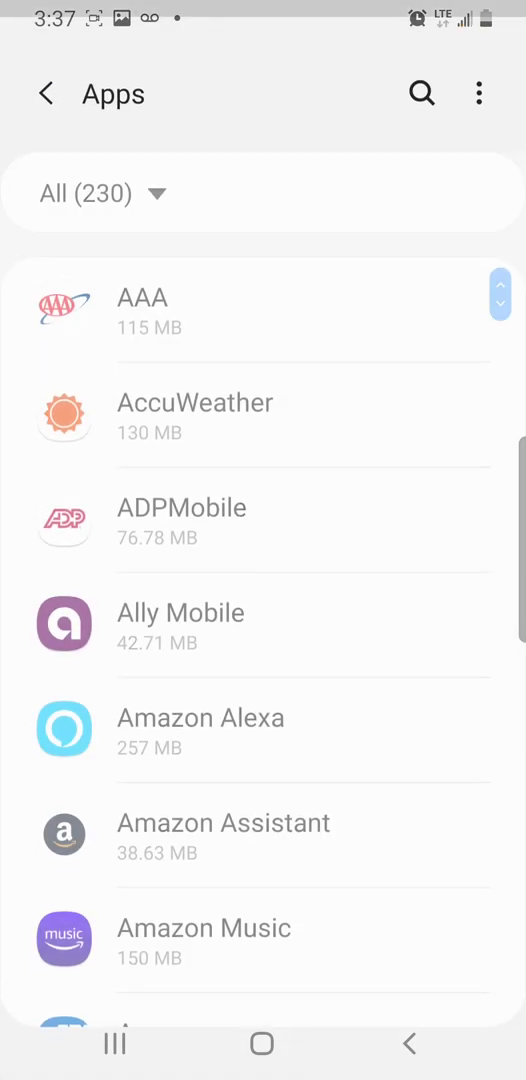
scroll(down, 3)
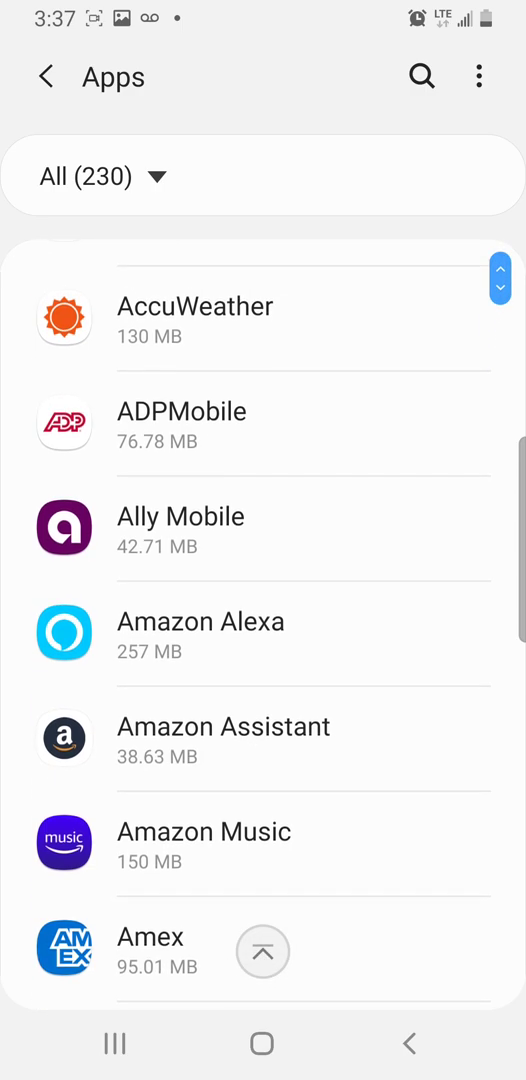
scroll(down, 3)
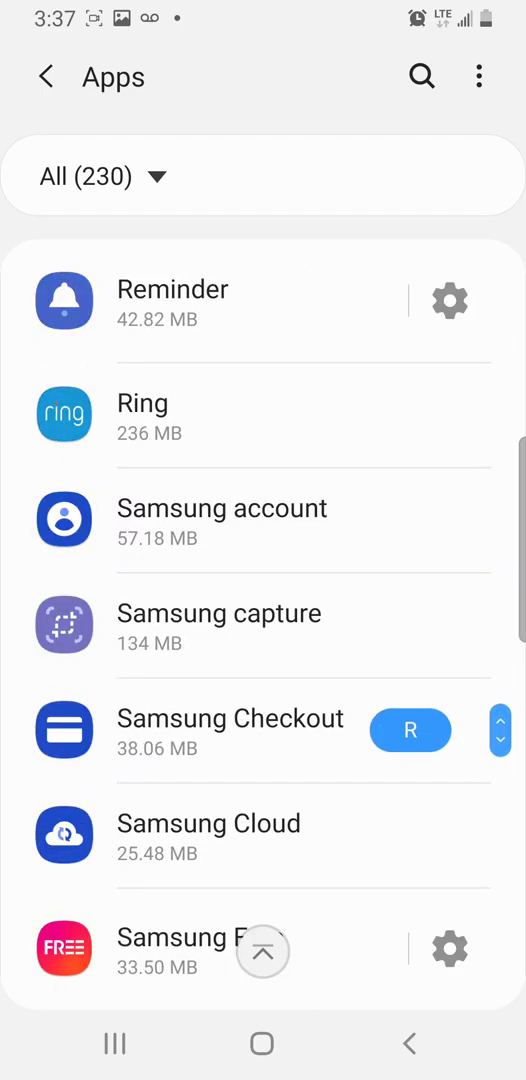
scroll(down, 3)
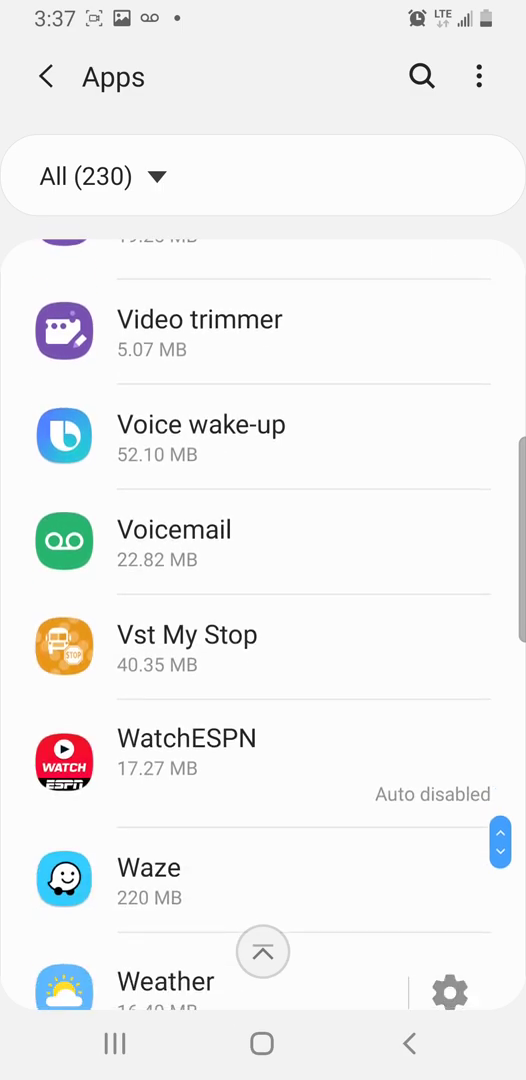
click(174, 529)
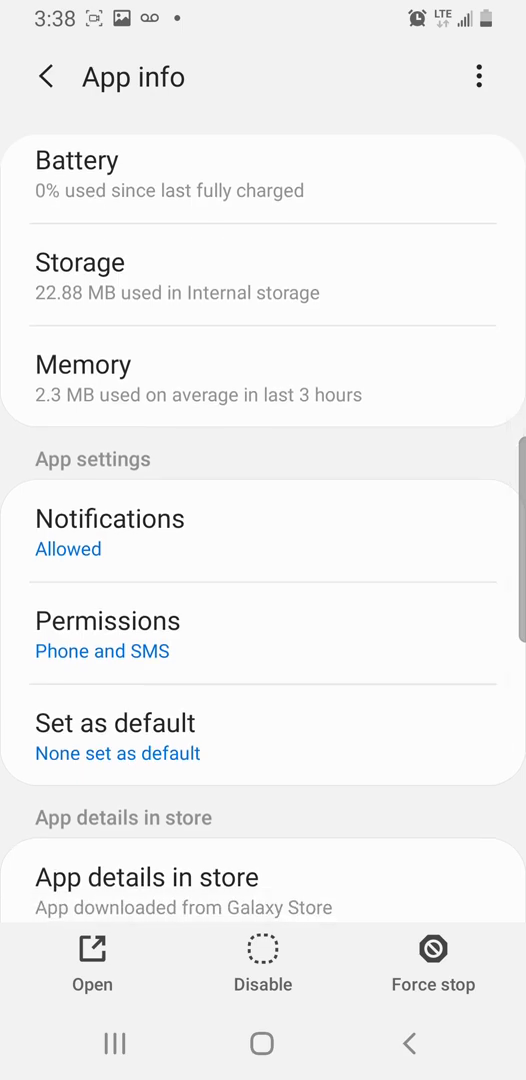
- Open Voicemail notifications, turn off badges and General, and toggle Show notifications off and on
click(110, 518)
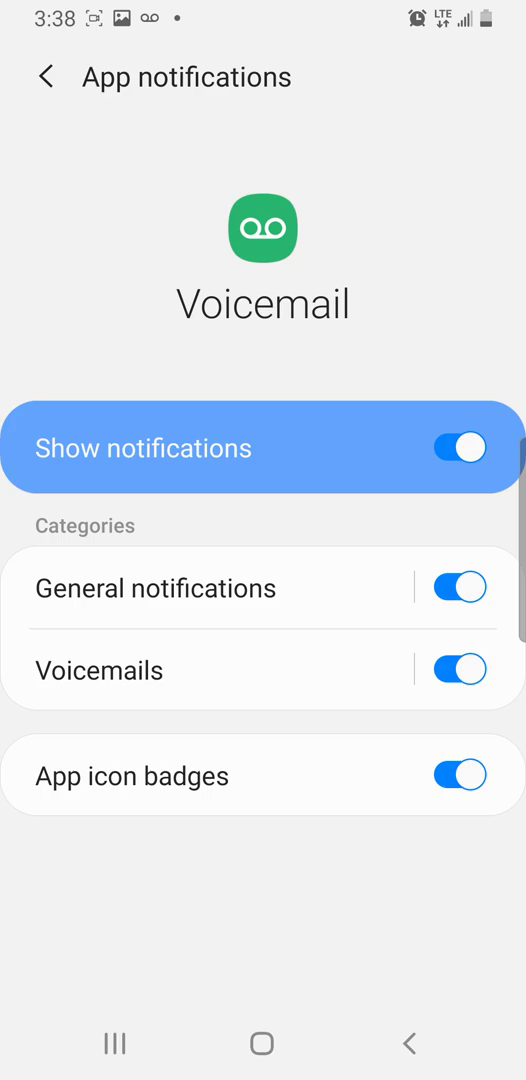
click(459, 775)
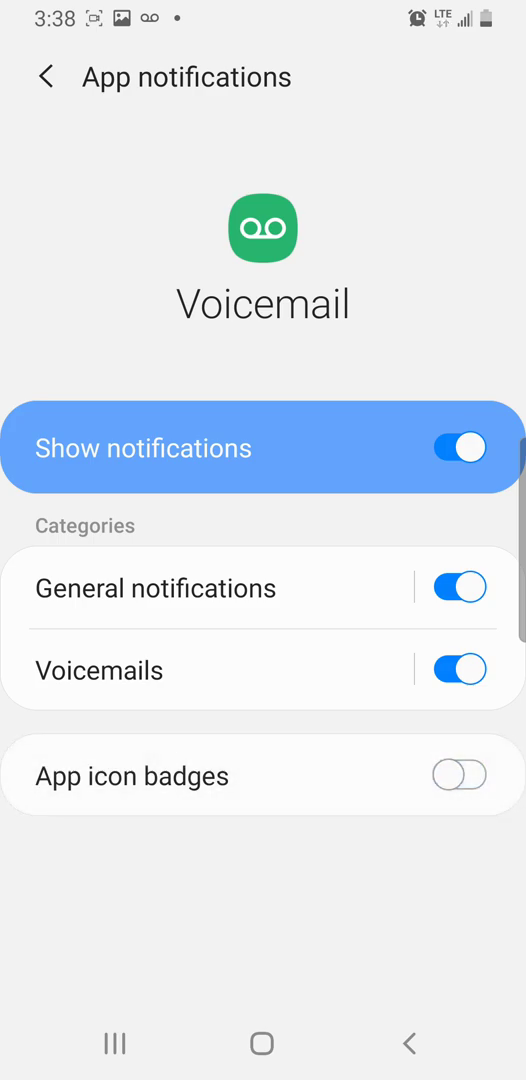
click(459, 588)
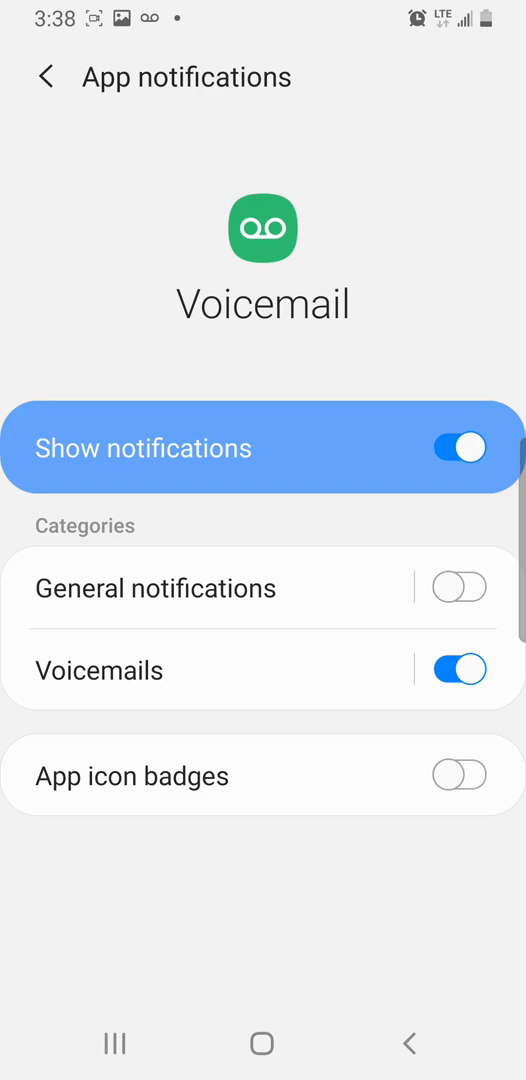
click(458, 447)
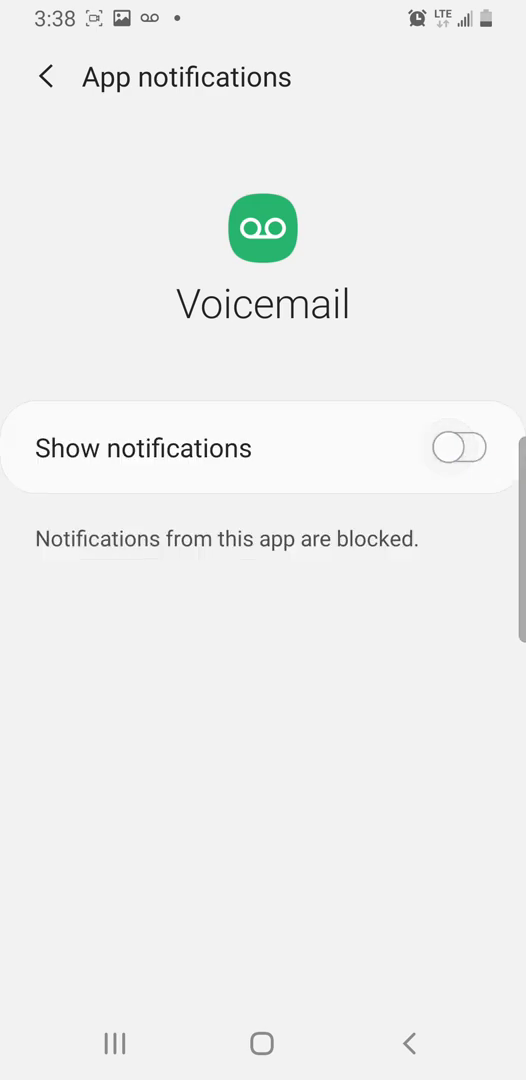
click(457, 447)
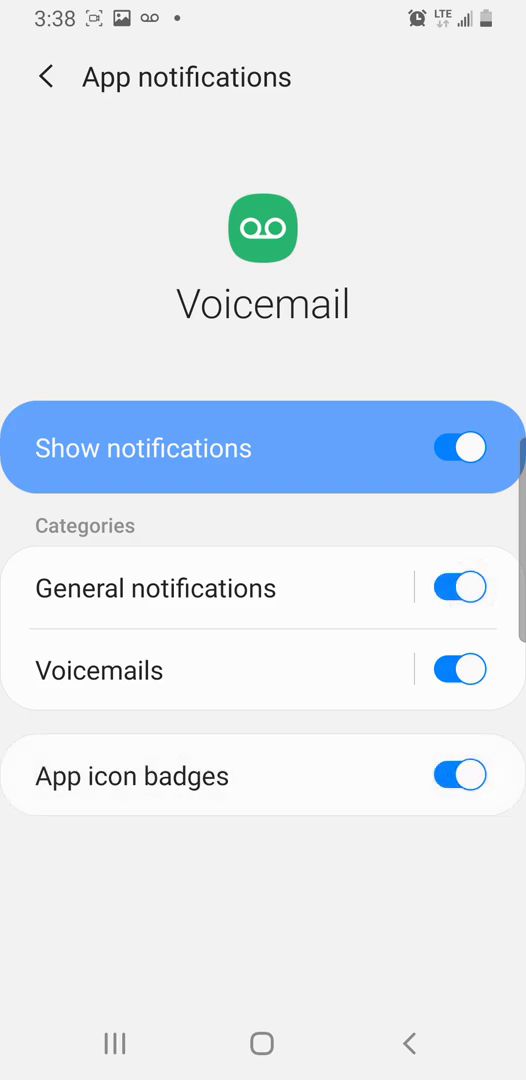
- Toggle Show notifications again, leaving it on with General notifications and App icon badges off
click(456, 448)
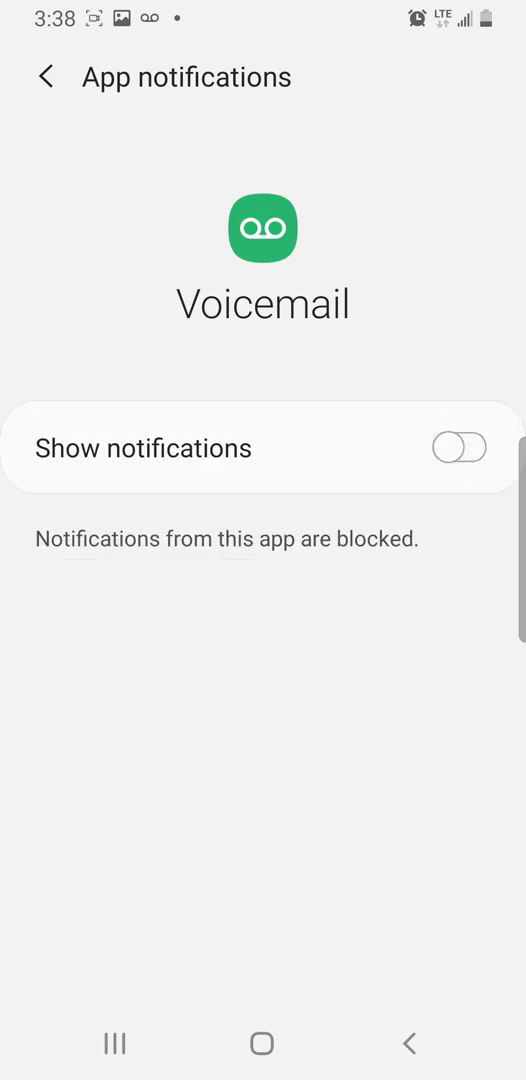
click(460, 448)
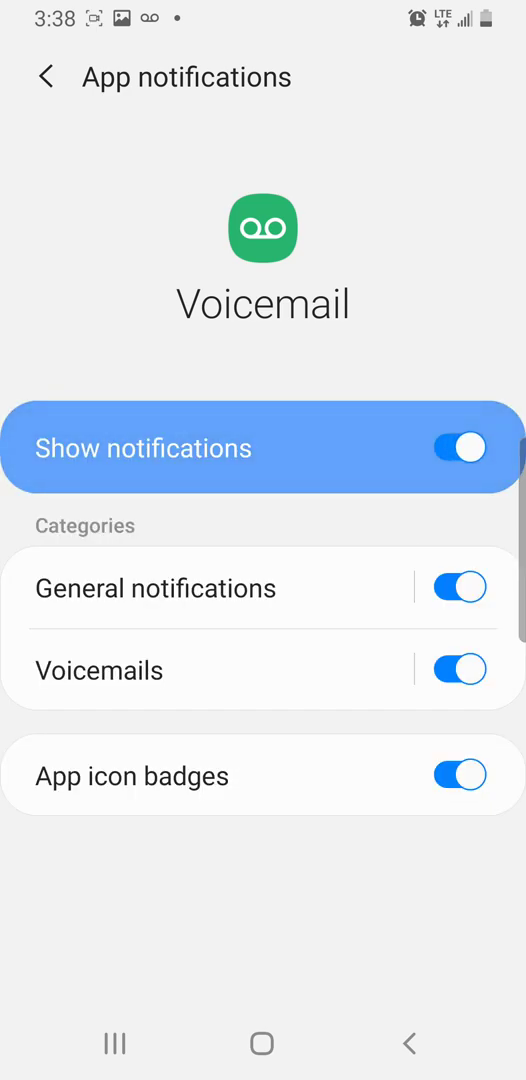
click(459, 587)
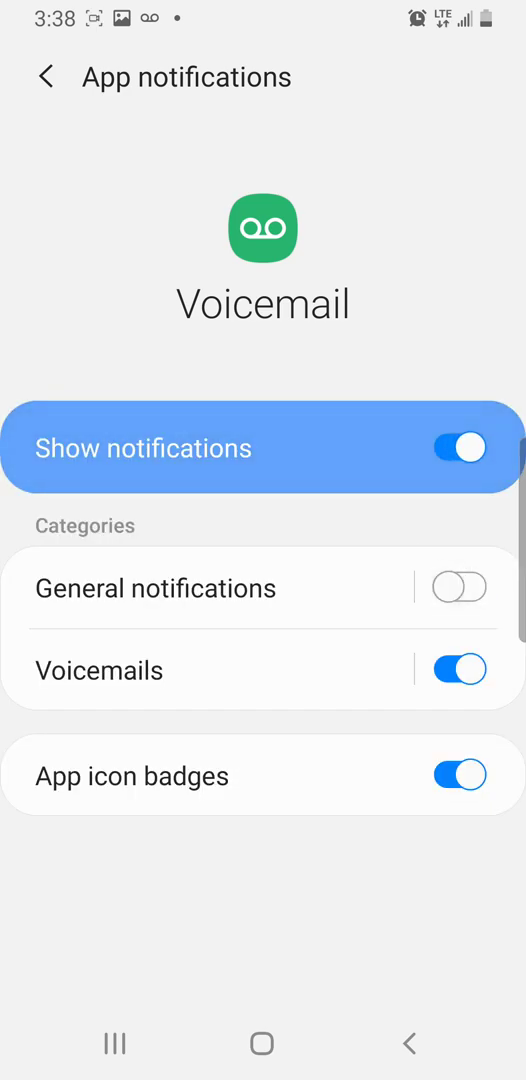
click(459, 775)
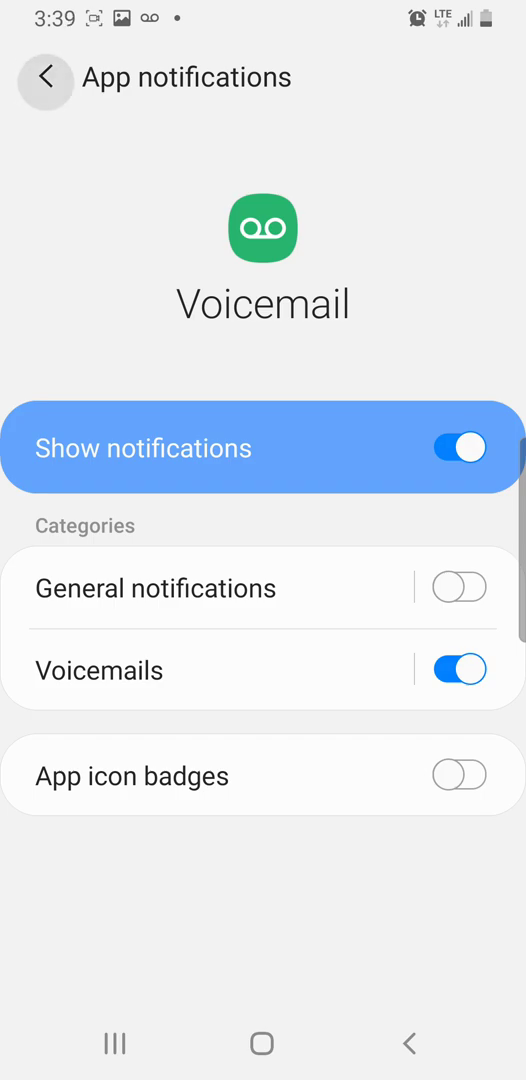
- Go back from Voicemail's App notifications to the Apps list
click(44, 78)
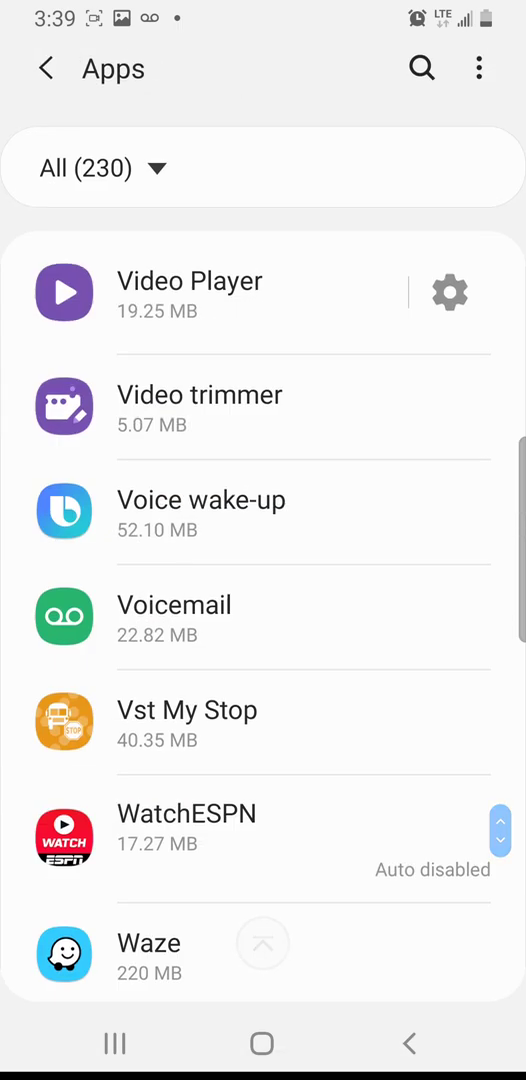